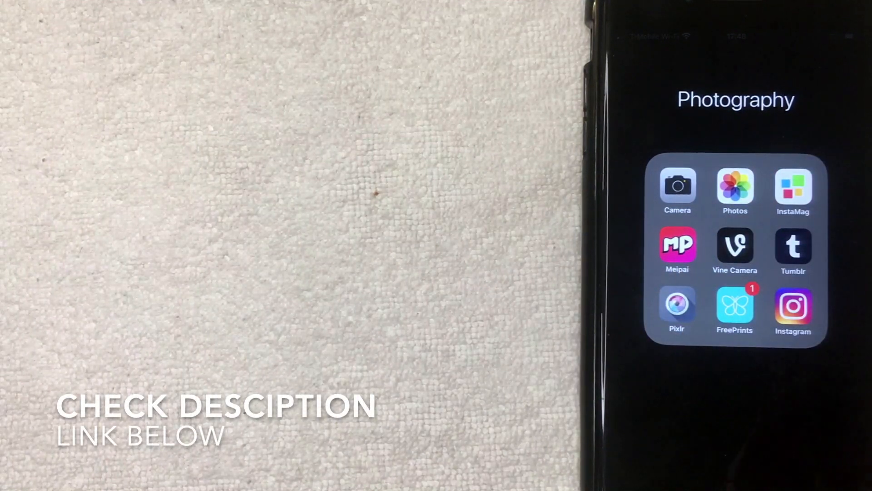
Step: Launch Instagram from the Photography folder to show its home feed
left_click(794, 309)
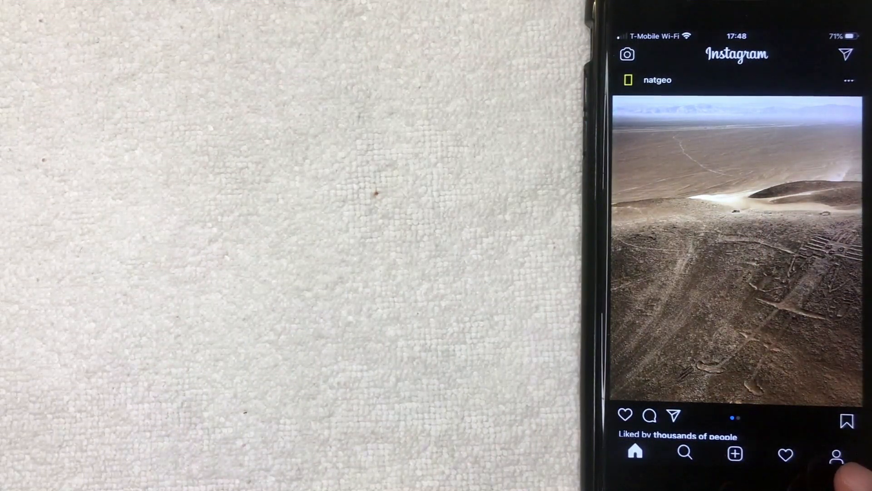
Step: Go to your profile, view tagged photos, and bring up the profile options menu
left_click(837, 454)
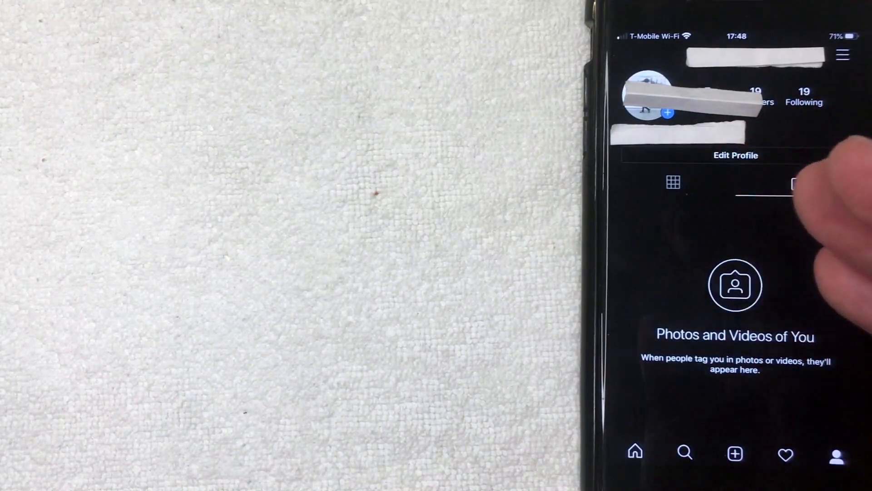
left_click(798, 184)
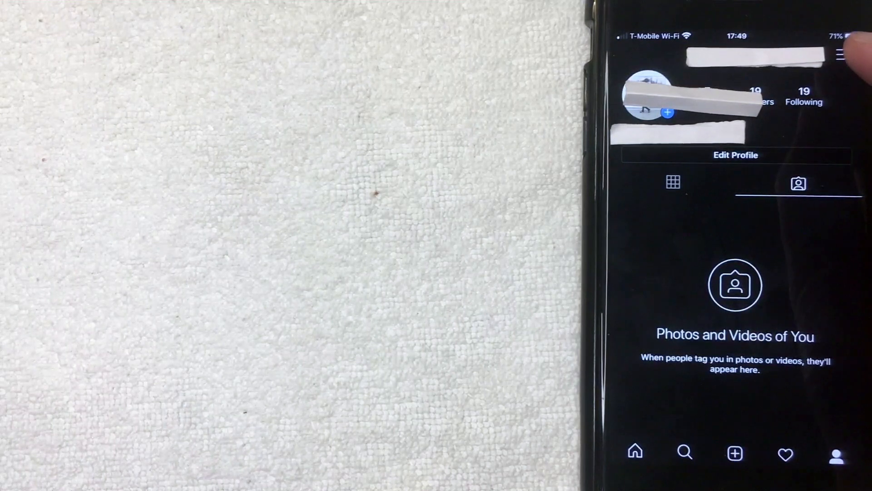
left_click(840, 54)
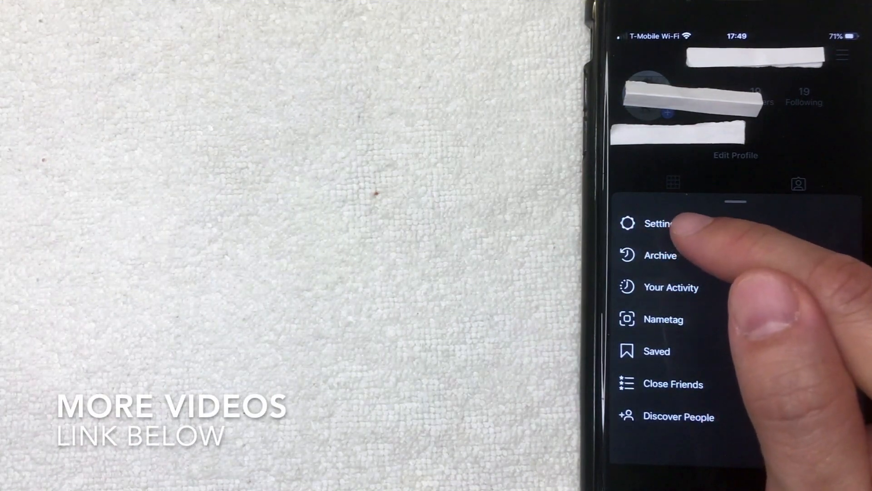
Step: Go into Settings from the profile menu, then into Security
left_click(660, 223)
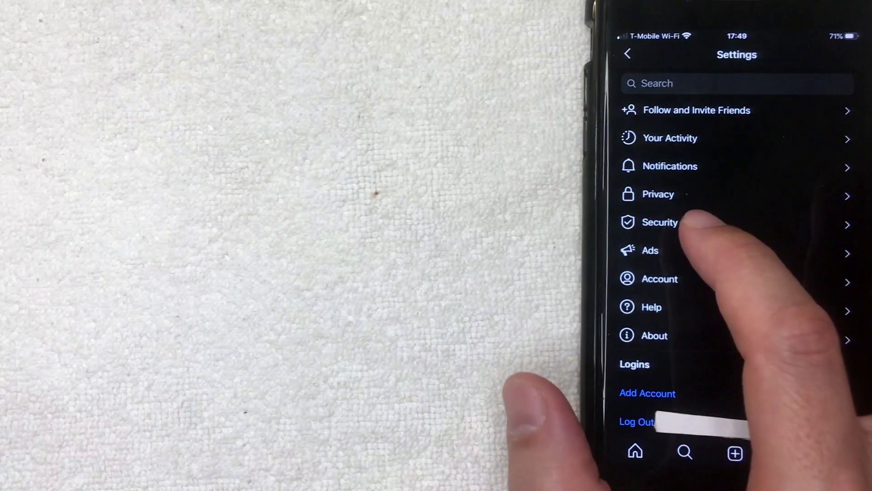
left_click(660, 222)
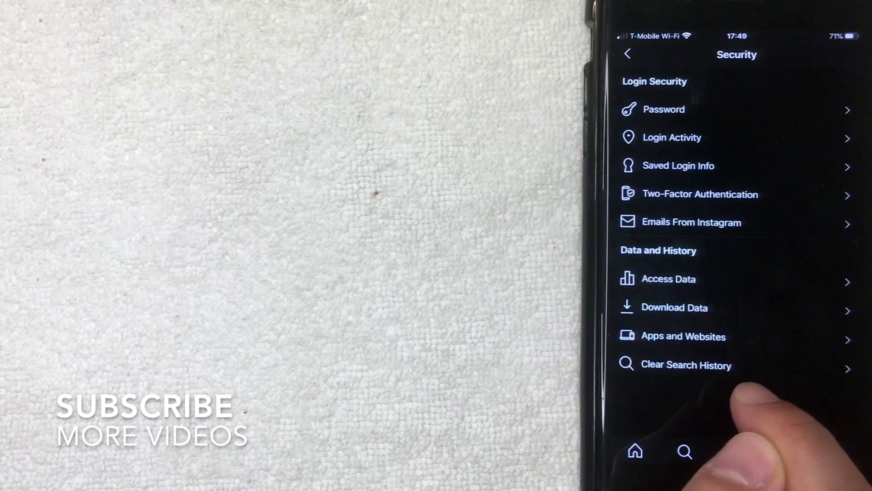
Step: Choose Clear Search History to reach Recent Searches listing the #life search
left_click(686, 365)
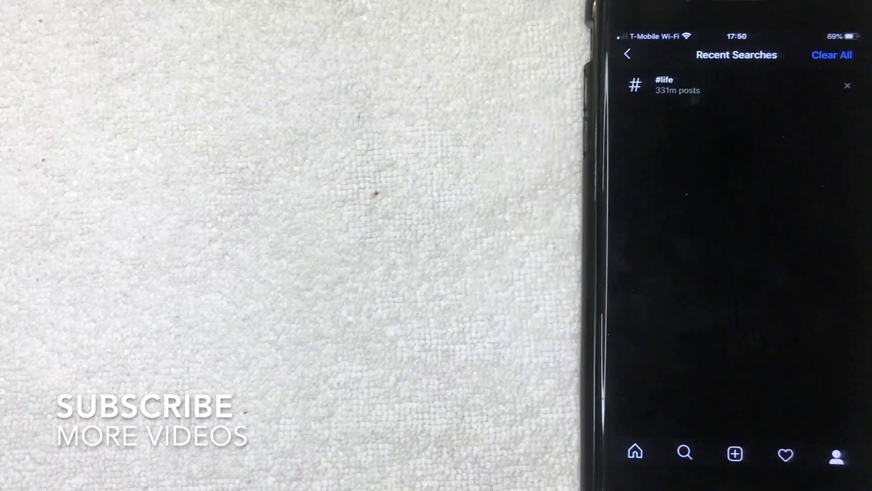